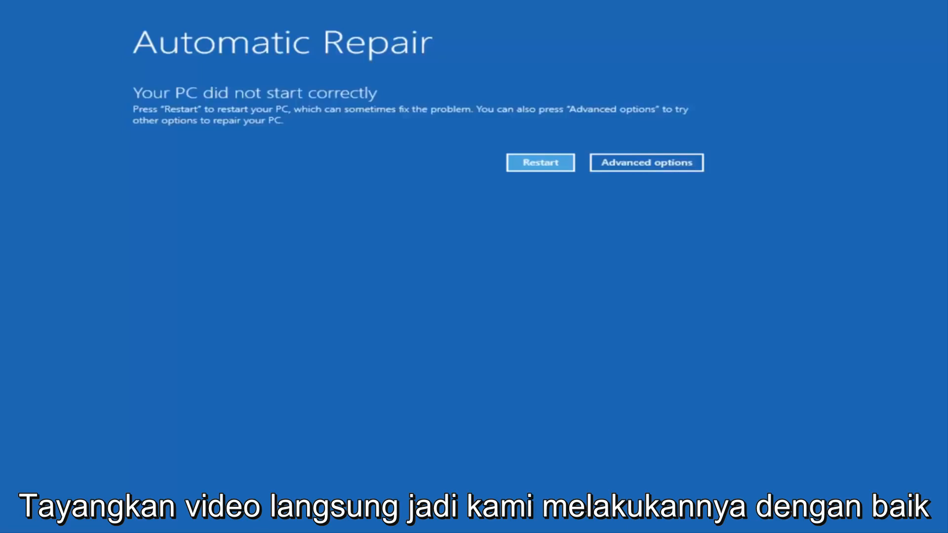
pyautogui.moveTo(190, 289)
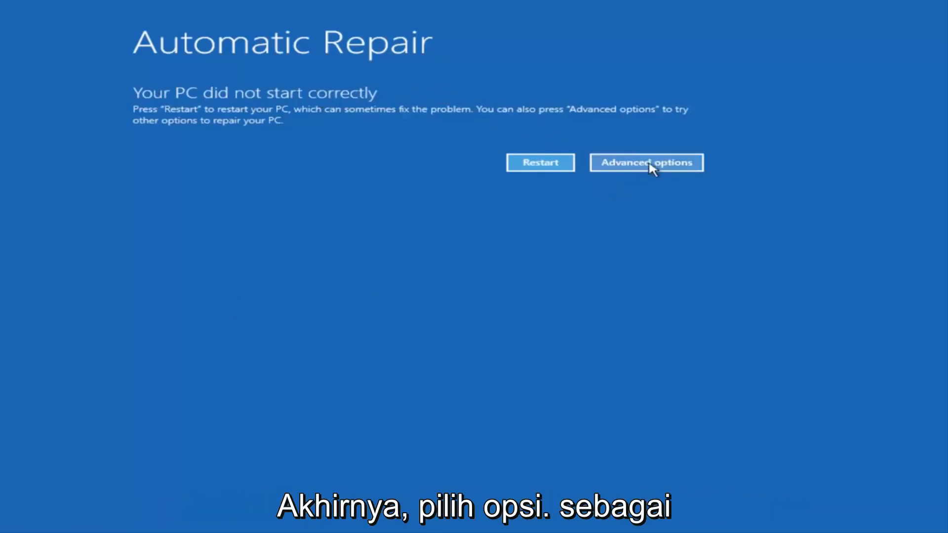
# Navigate Troubleshoot > Advanced options to launch an administrator Command Prompt at X:\windows\system32
pyautogui.click(646, 162)
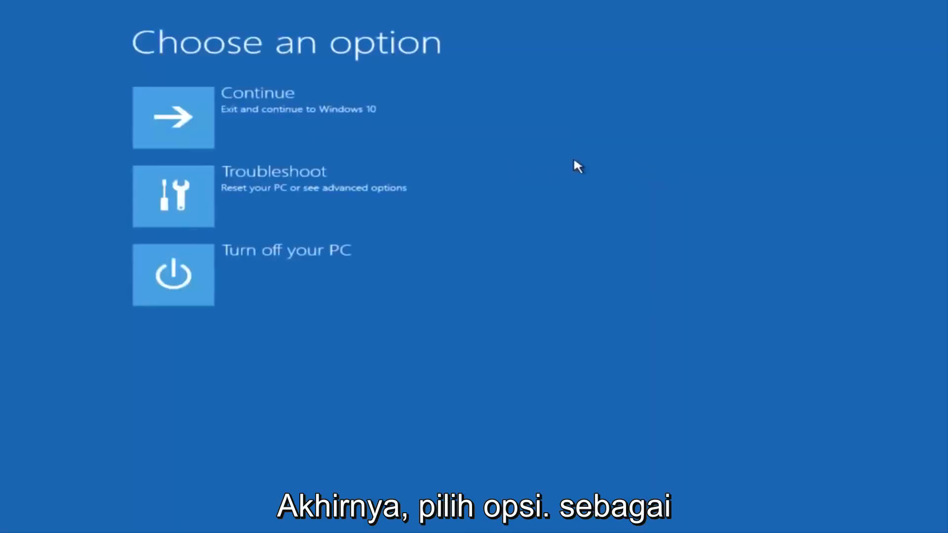
pyautogui.moveTo(336, 68)
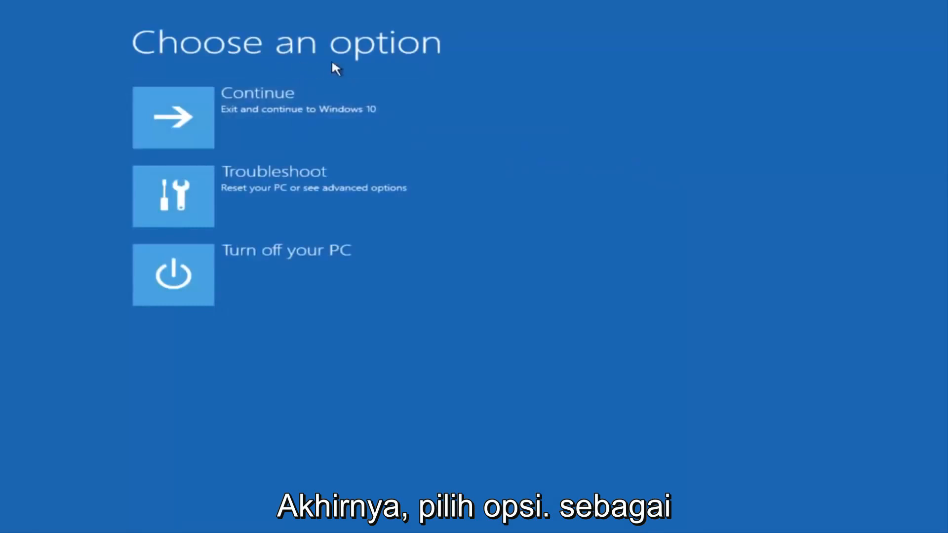
pyautogui.moveTo(233, 196)
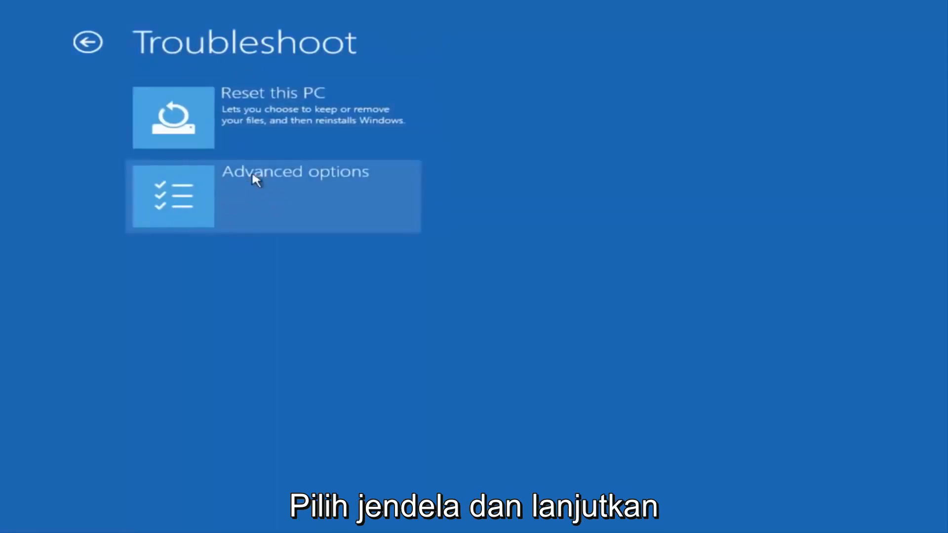
pyautogui.click(273, 195)
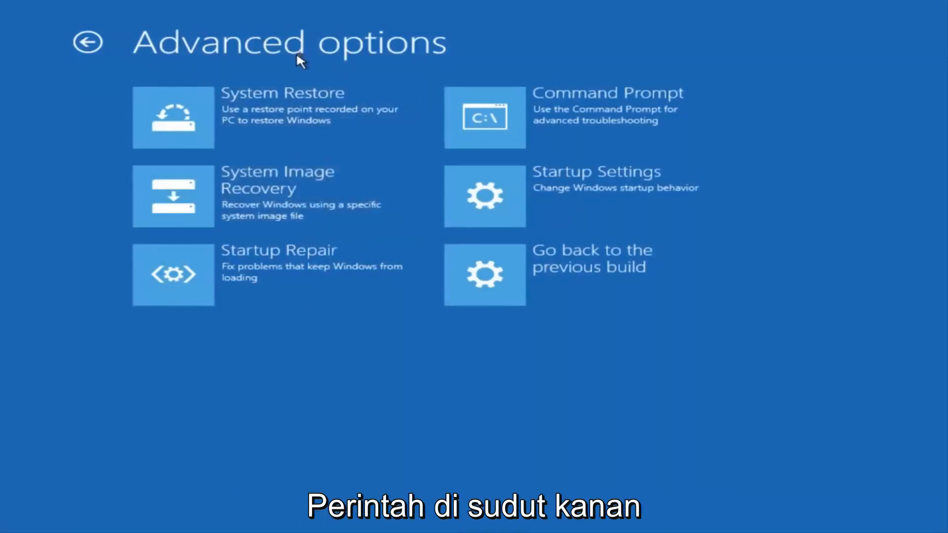
pyautogui.moveTo(524, 119)
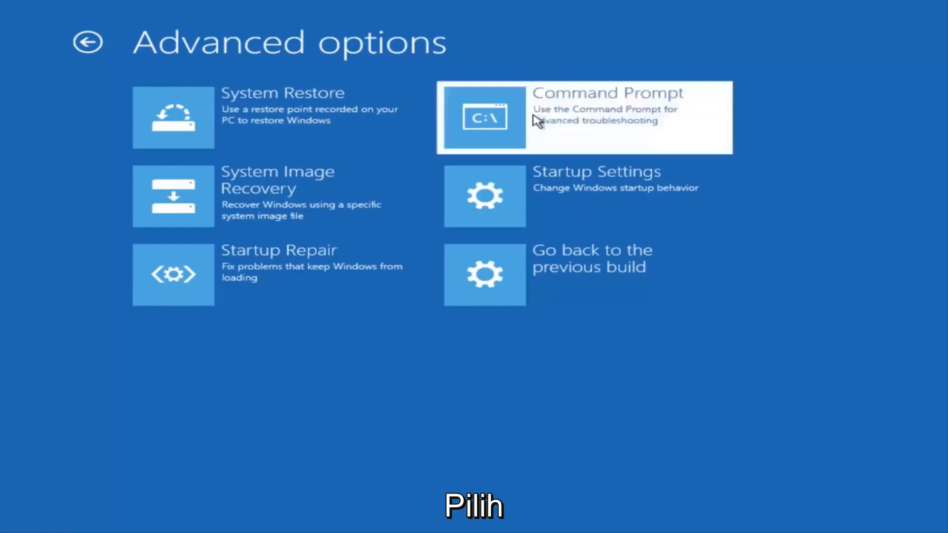
pyautogui.click(583, 117)
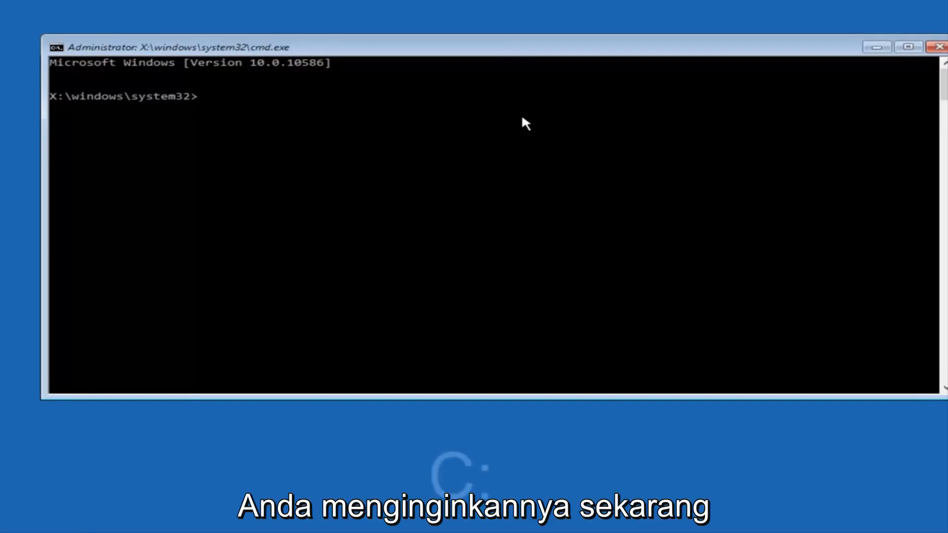
# Switch to drive C: and list its contents with dir
pyautogui.write('c')
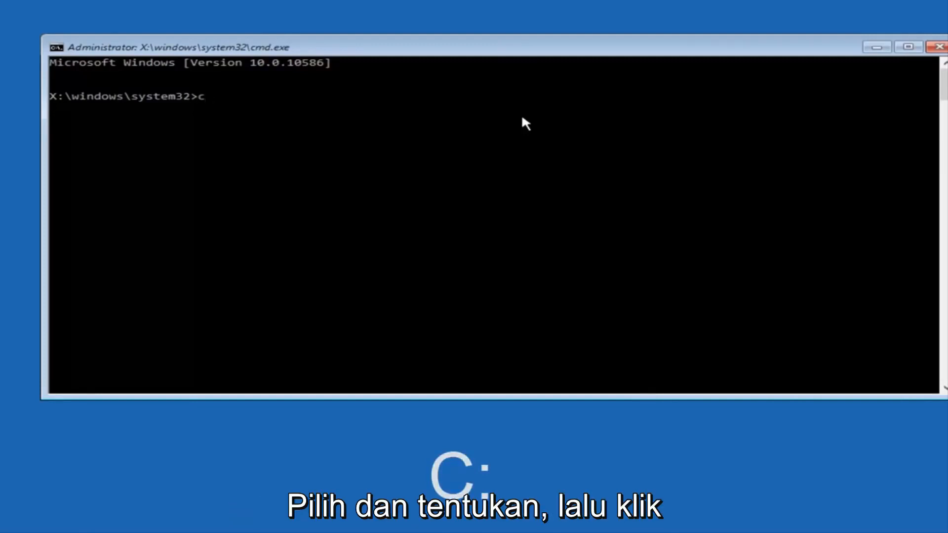
pyautogui.write(':')
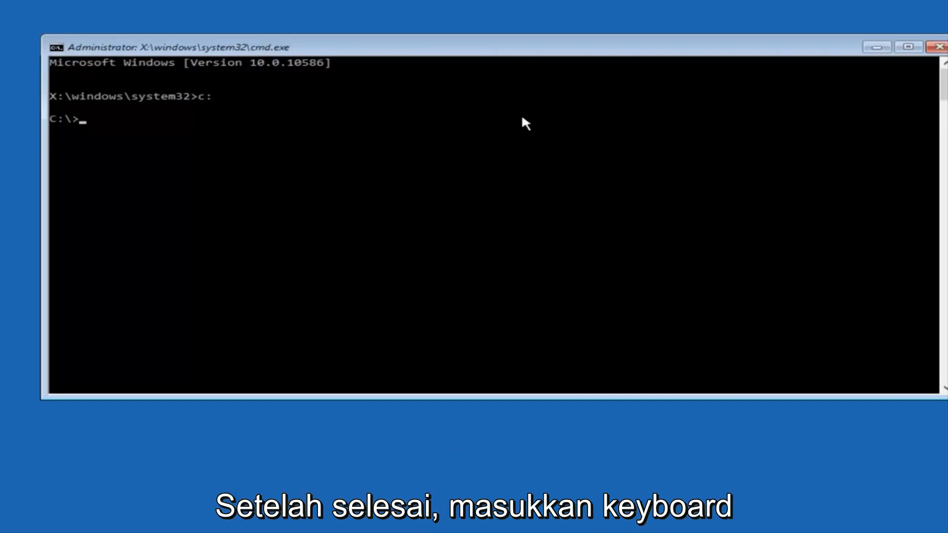
pyautogui.write('dir')
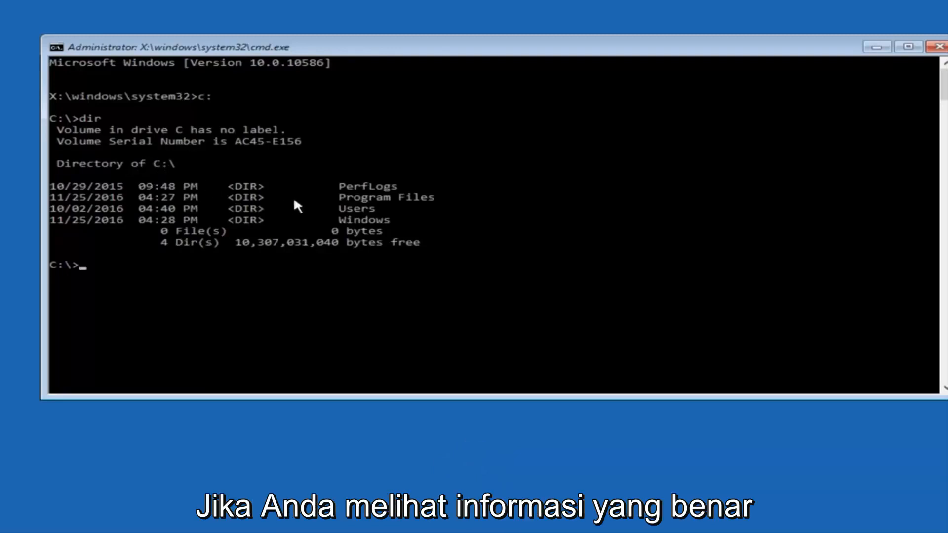
pyautogui.moveTo(378, 207)
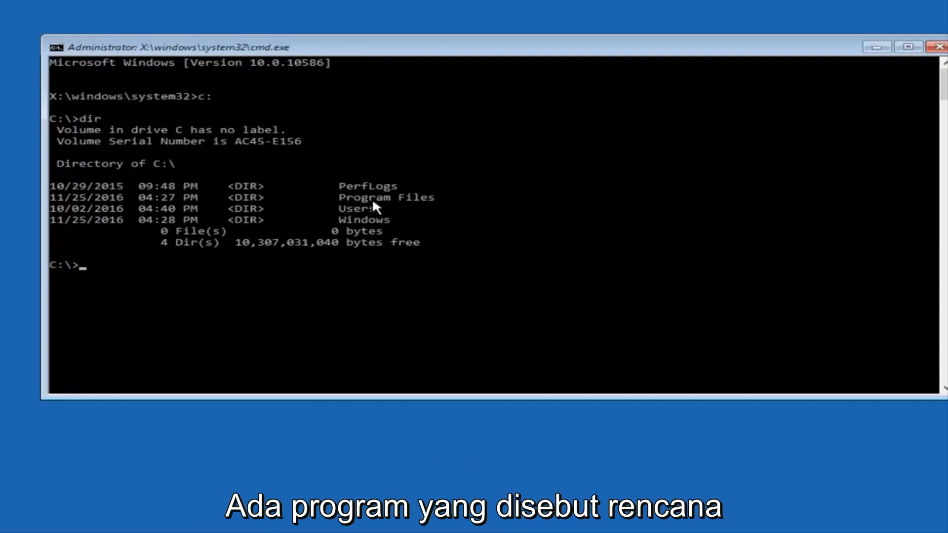
pyautogui.moveTo(338, 218)
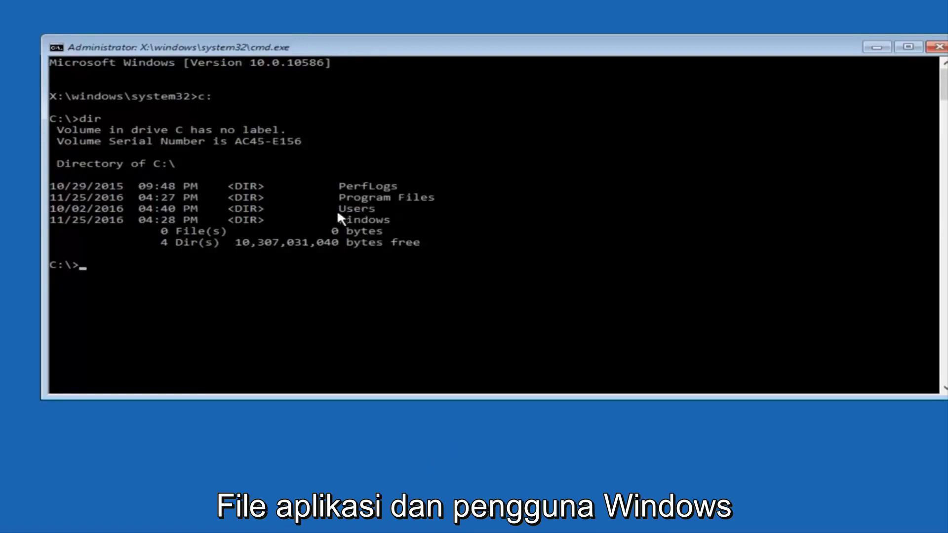
pyautogui.moveTo(362, 193)
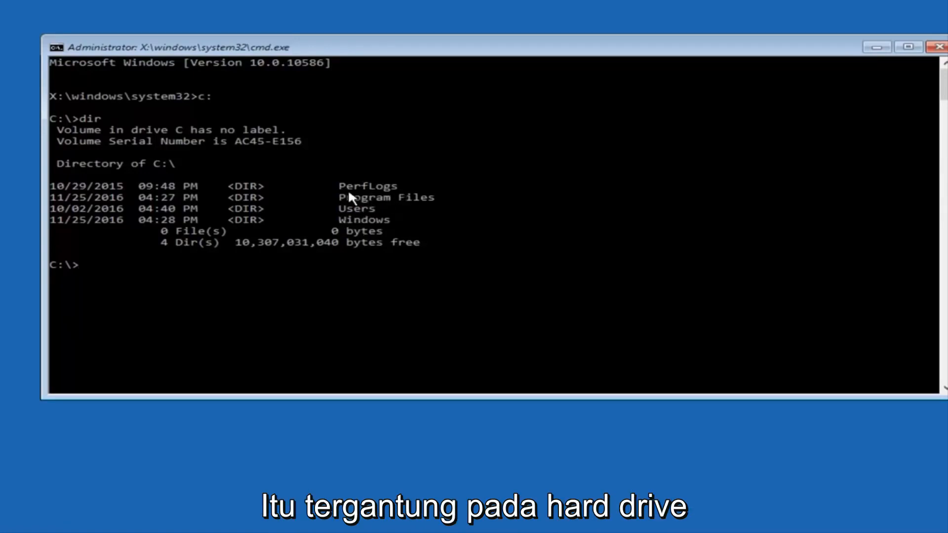
pyautogui.moveTo(230, 172)
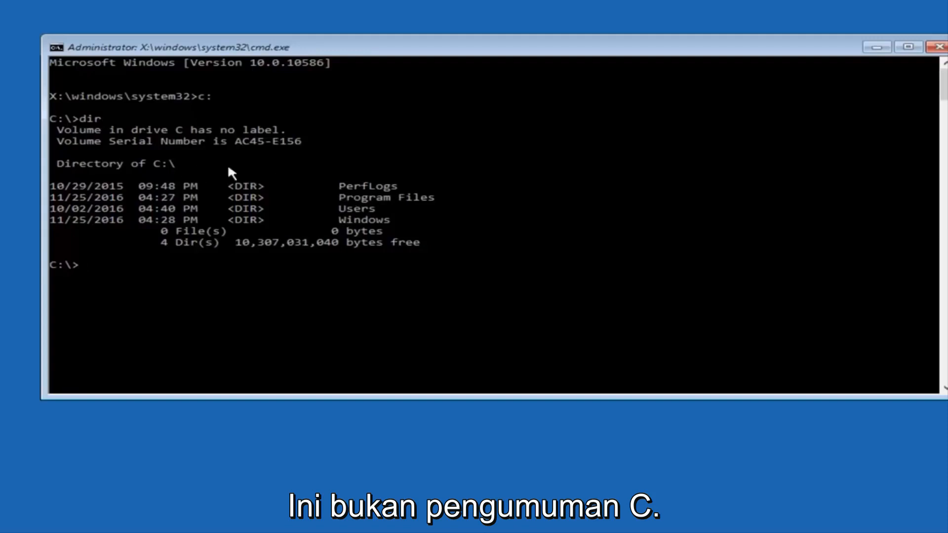
pyautogui.moveTo(172, 117)
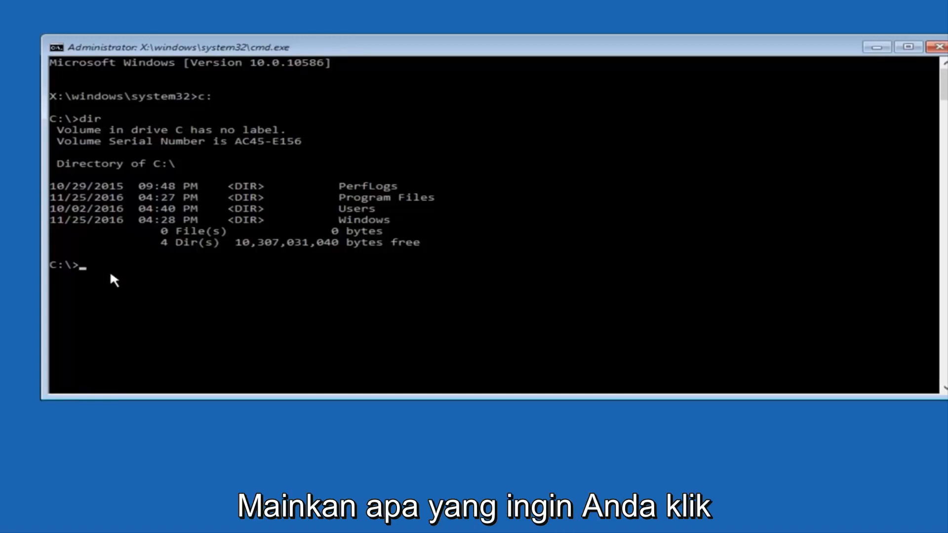
# Change directory to \windows\system32\config
pyautogui.write('cd')
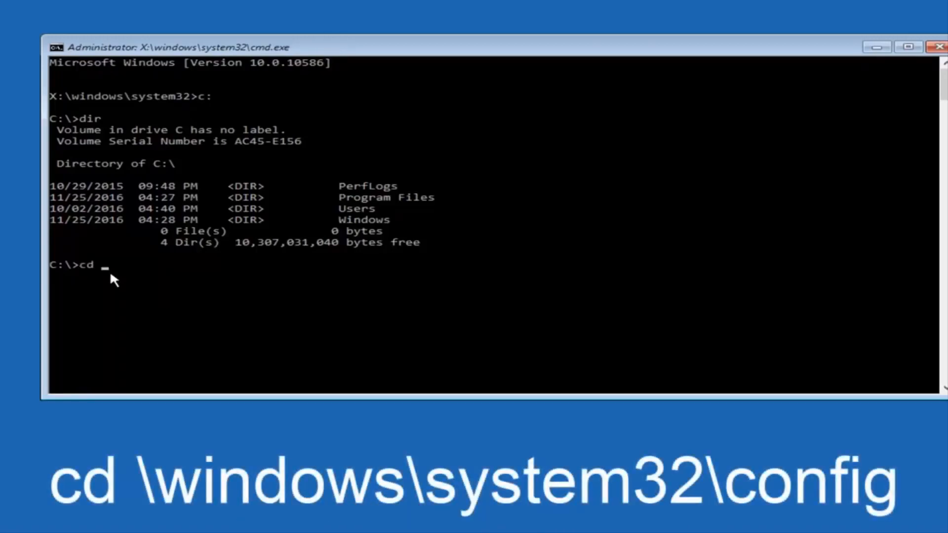
pyautogui.write('\\')
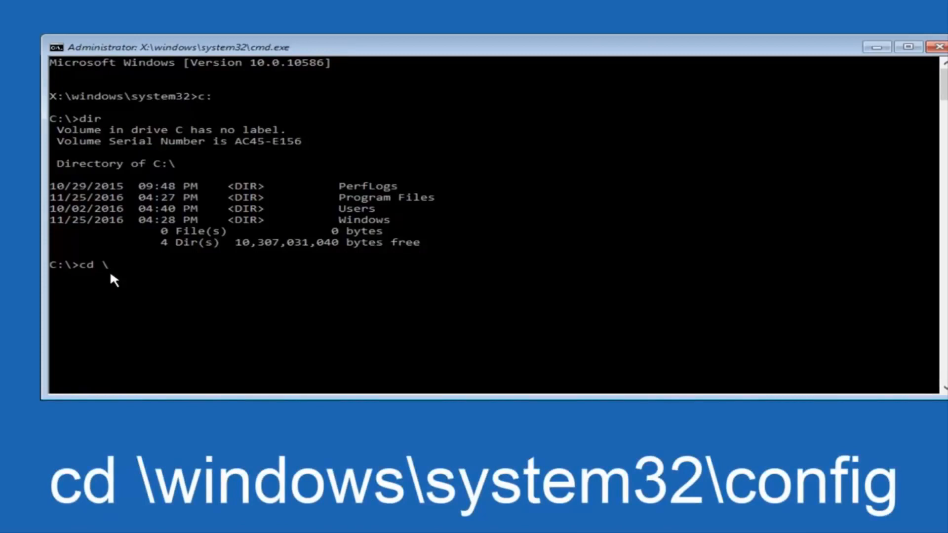
pyautogui.write('windows')
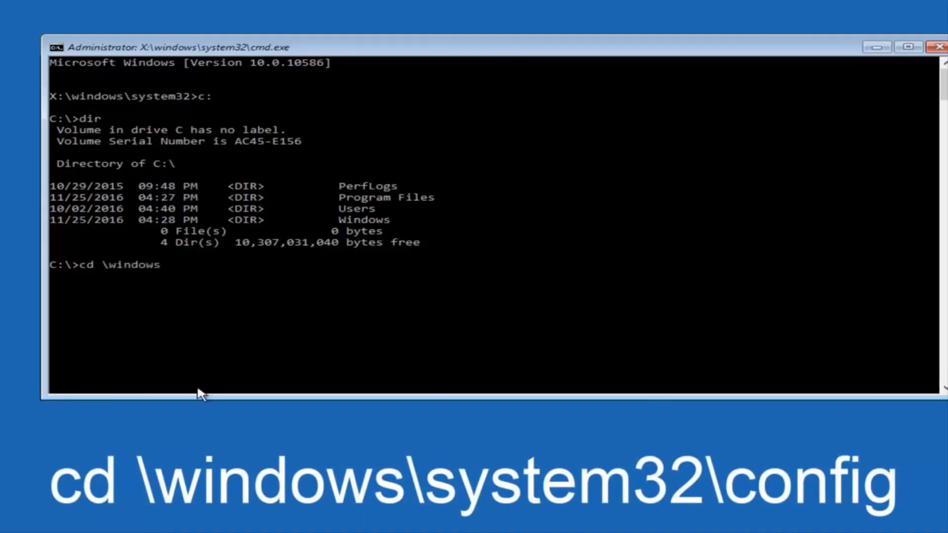
pyautogui.write('\\s')
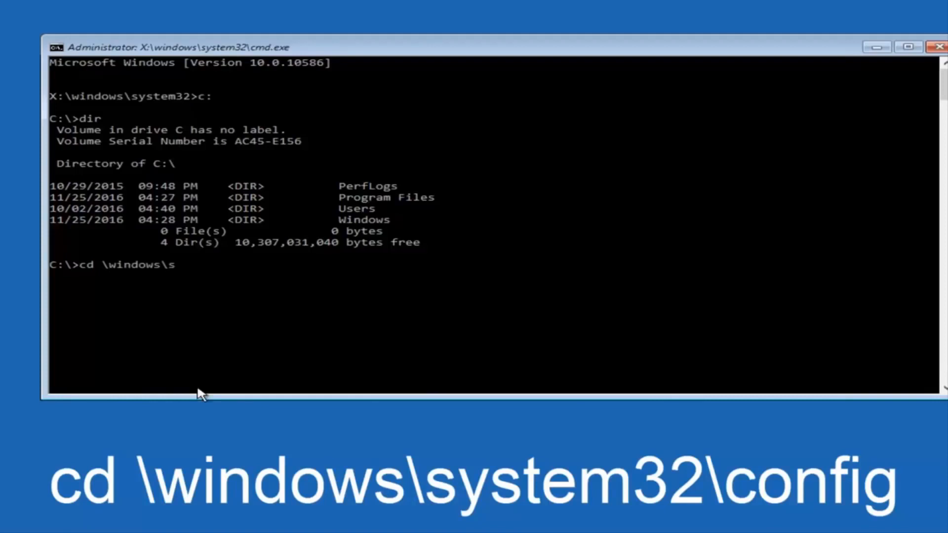
pyautogui.write('ystem32')
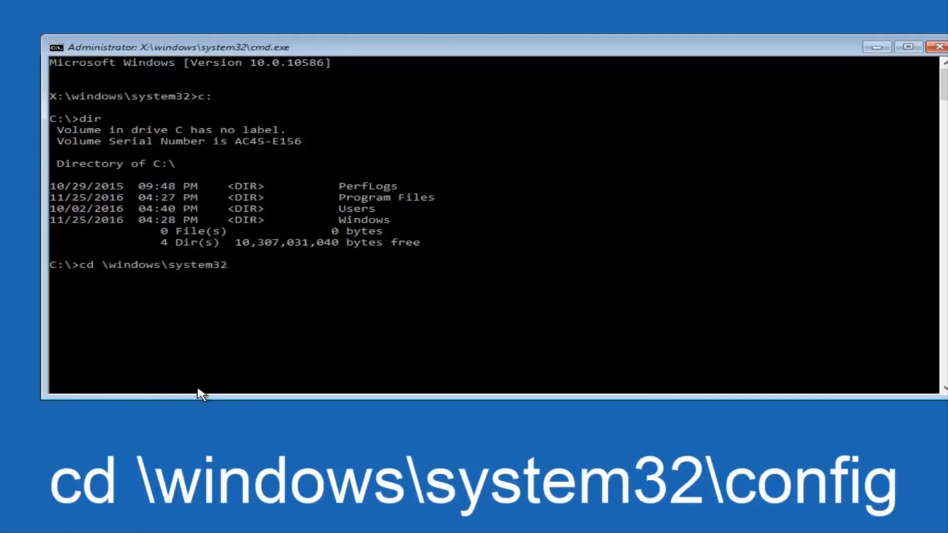
pyautogui.write('\\')
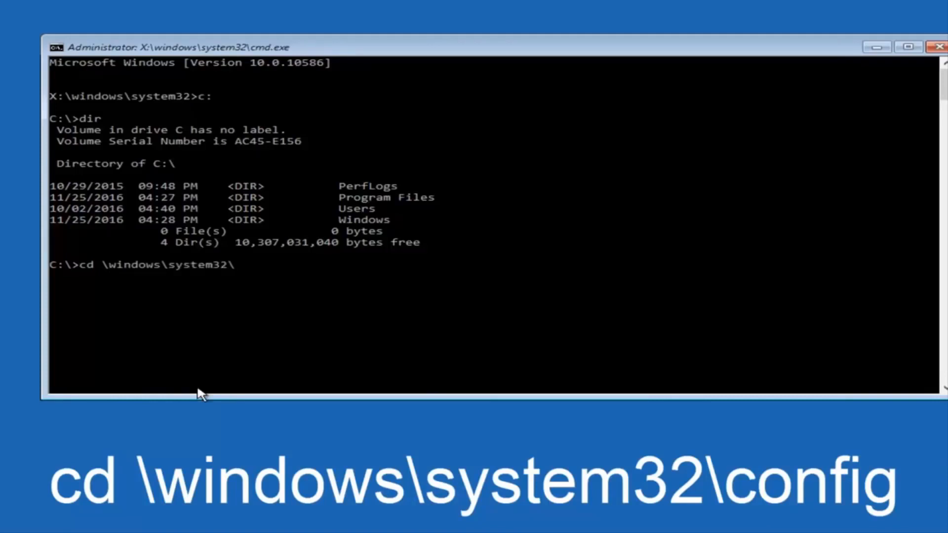
pyautogui.write('c')
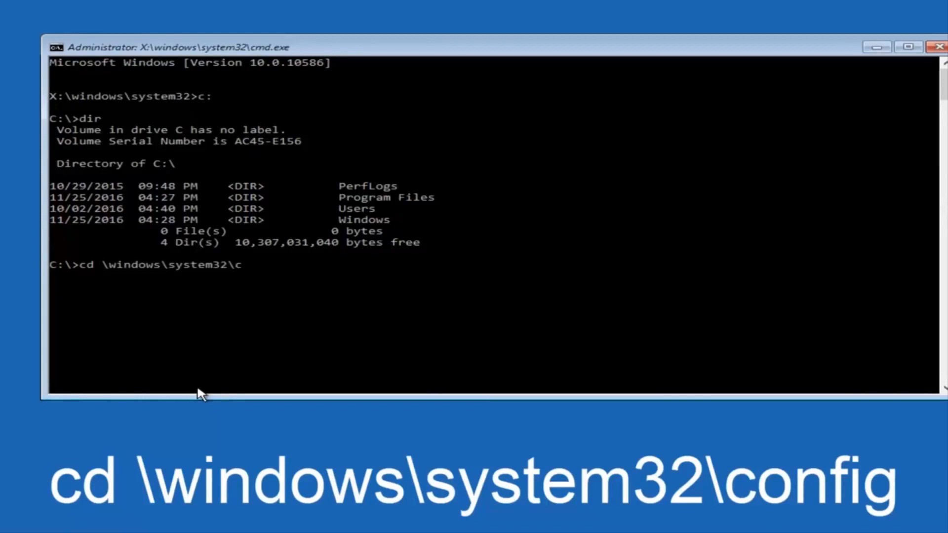
pyautogui.write('onfig')
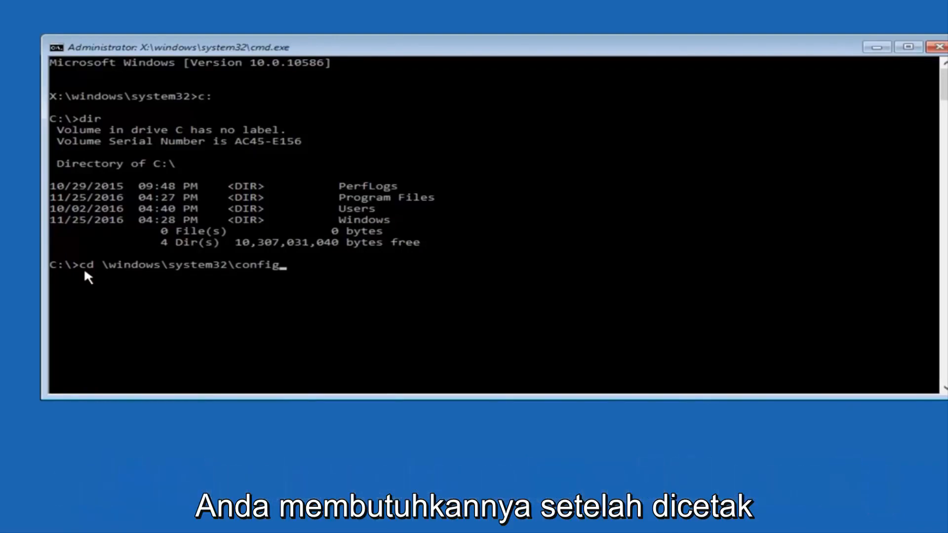
pyautogui.press('Enter')
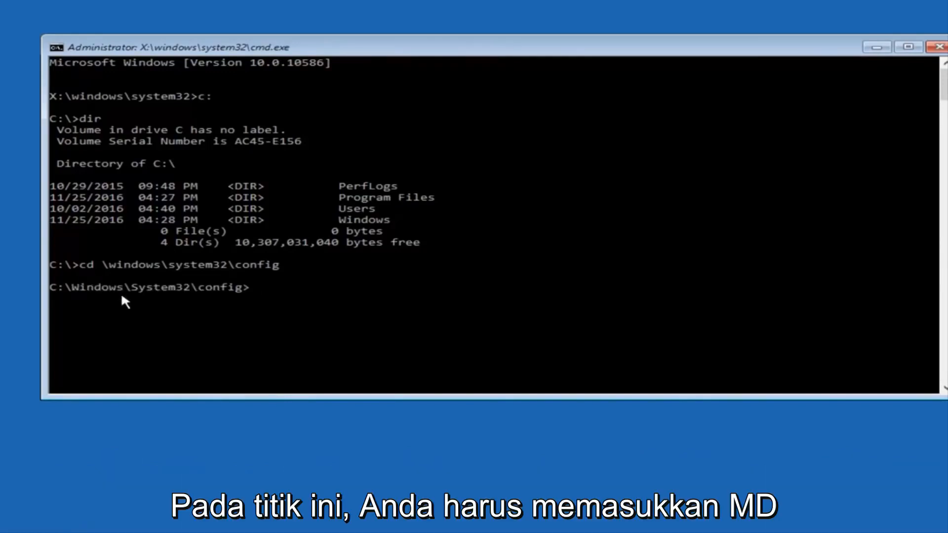
# Enter the MD Backup command to create a Backup folder in config
pyautogui.write('MD')
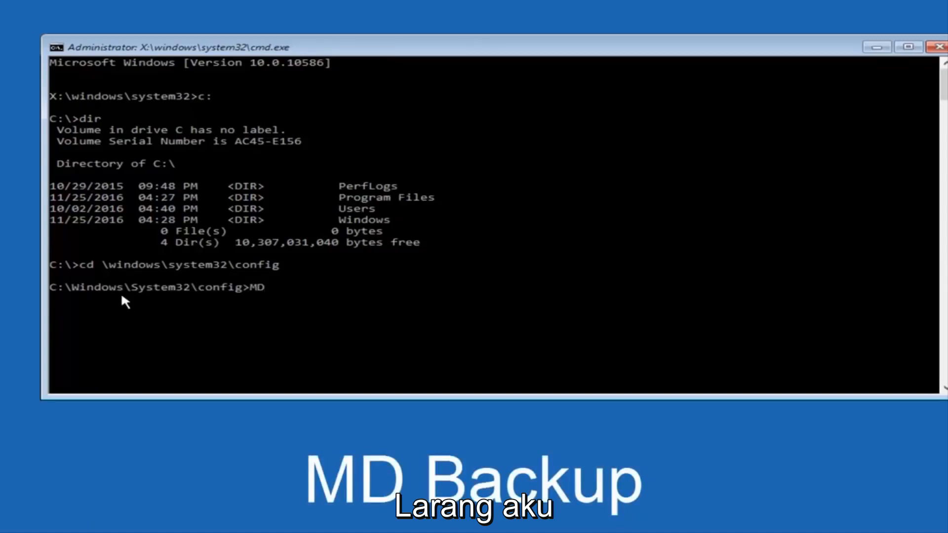
pyautogui.write('Backup')
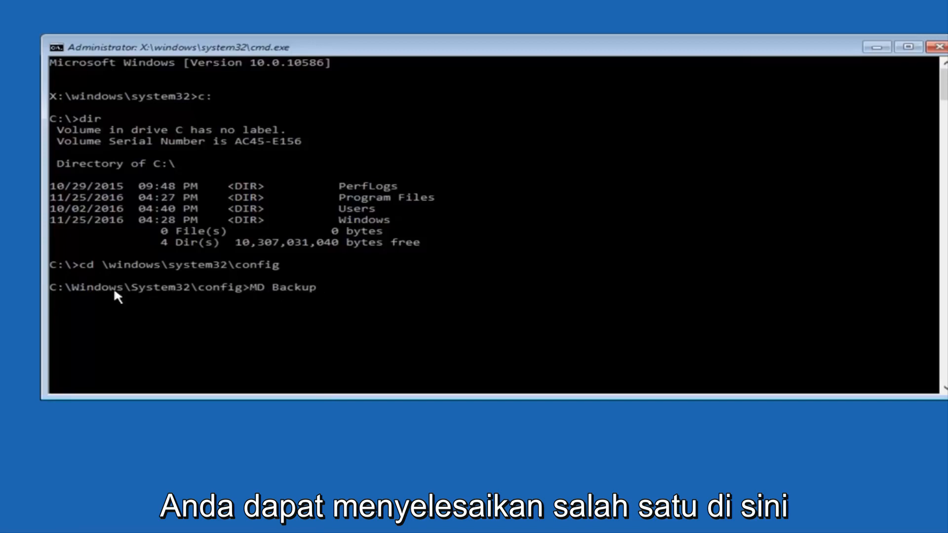
pyautogui.moveTo(368, 279)
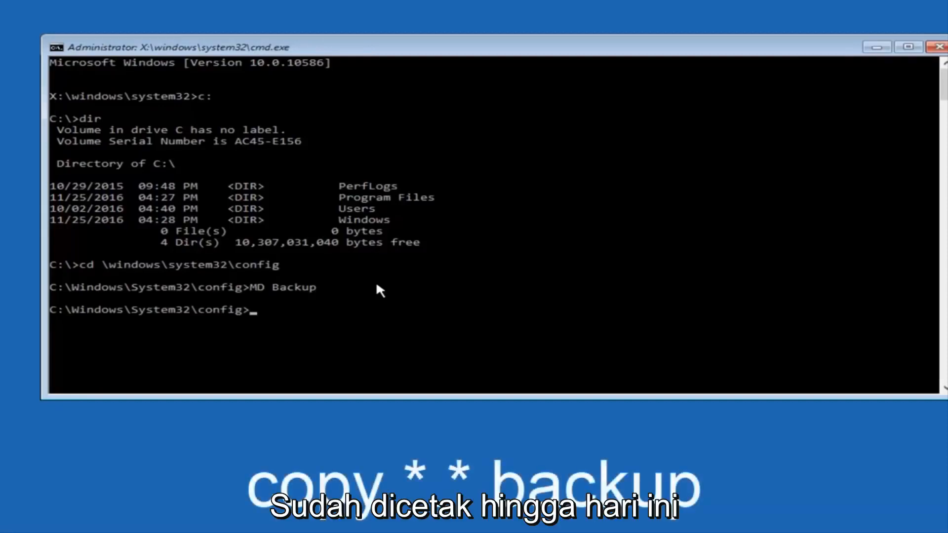
# Run copy *.* backup, copying the ten registry hive files into Backup
pyautogui.write('copy')
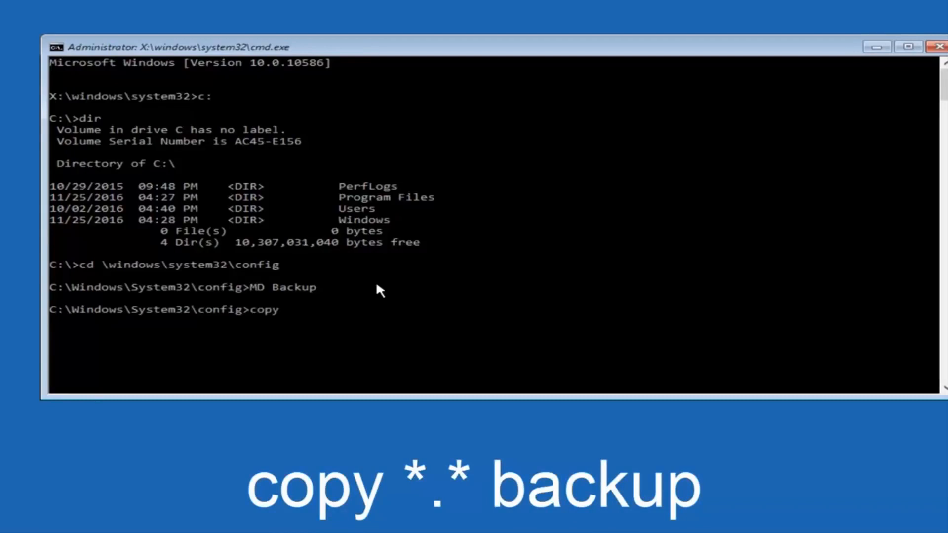
pyautogui.write('*')
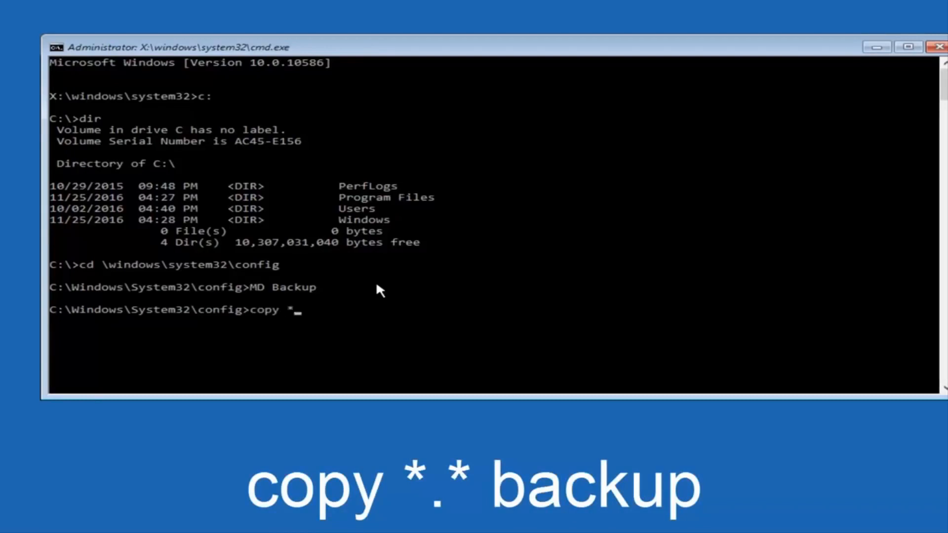
pyautogui.write('.')
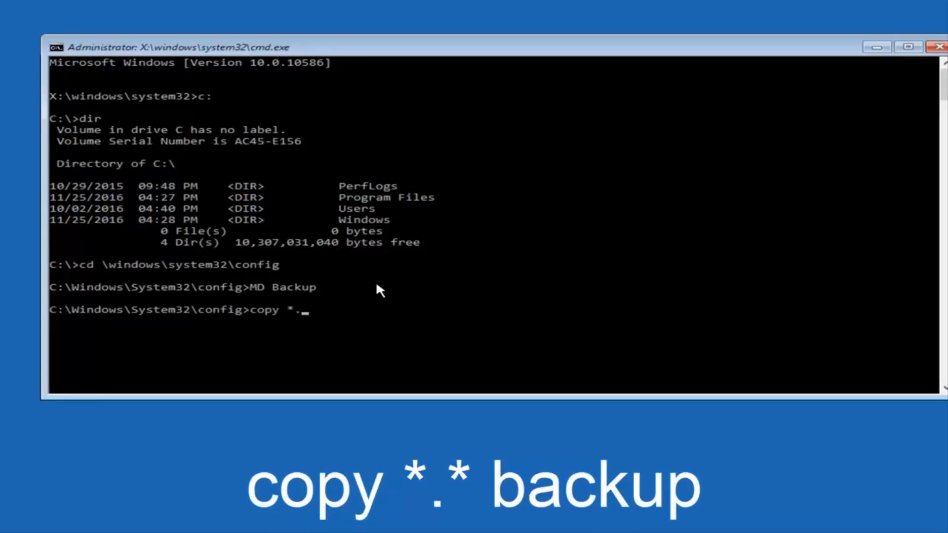
pyautogui.write('*')
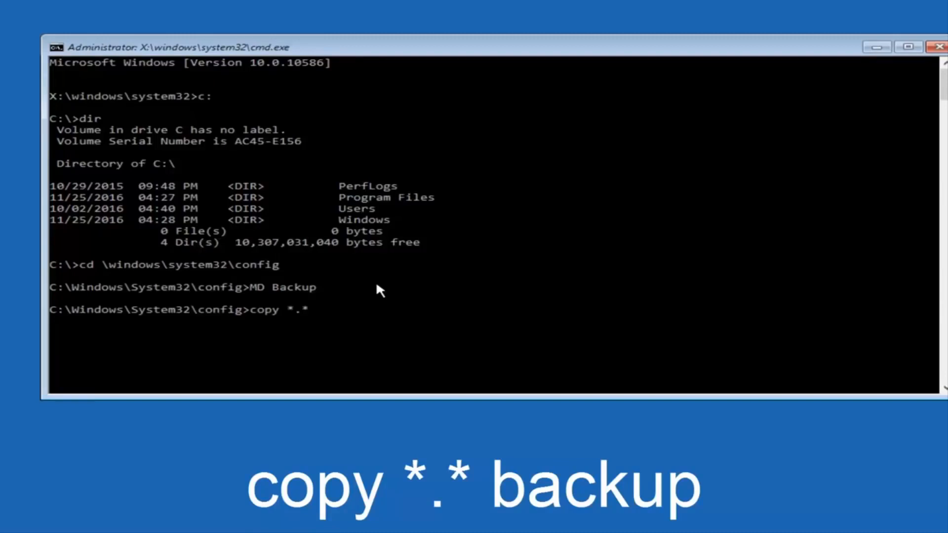
pyautogui.write('backup')
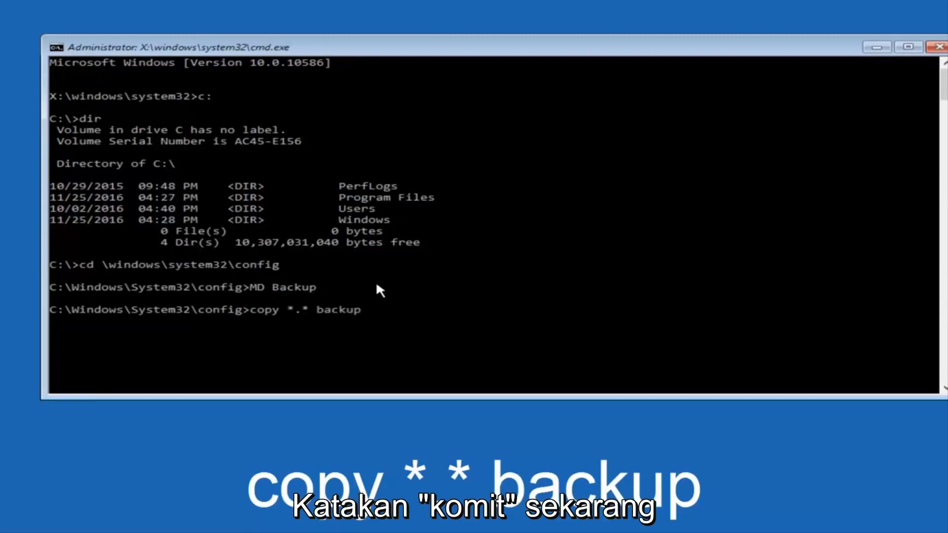
pyautogui.press('enter')
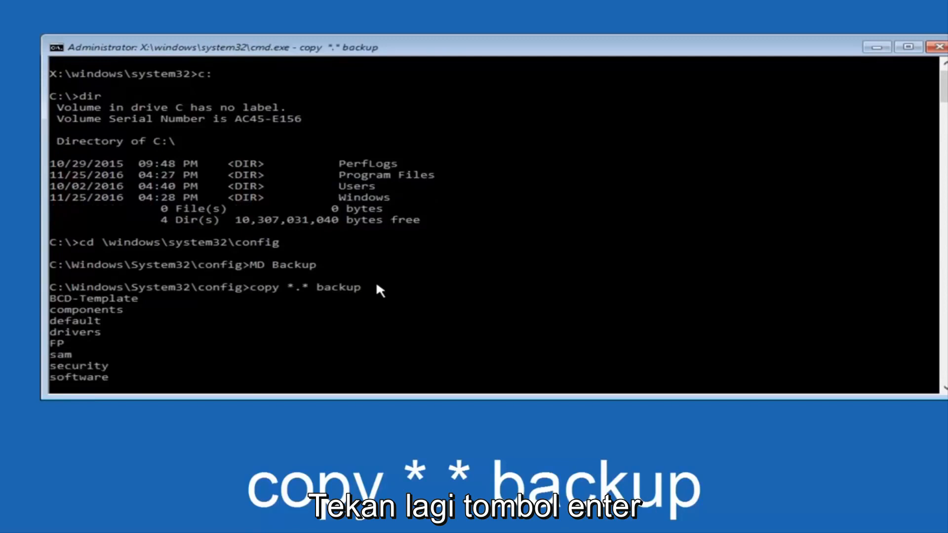
pyautogui.press('enter')
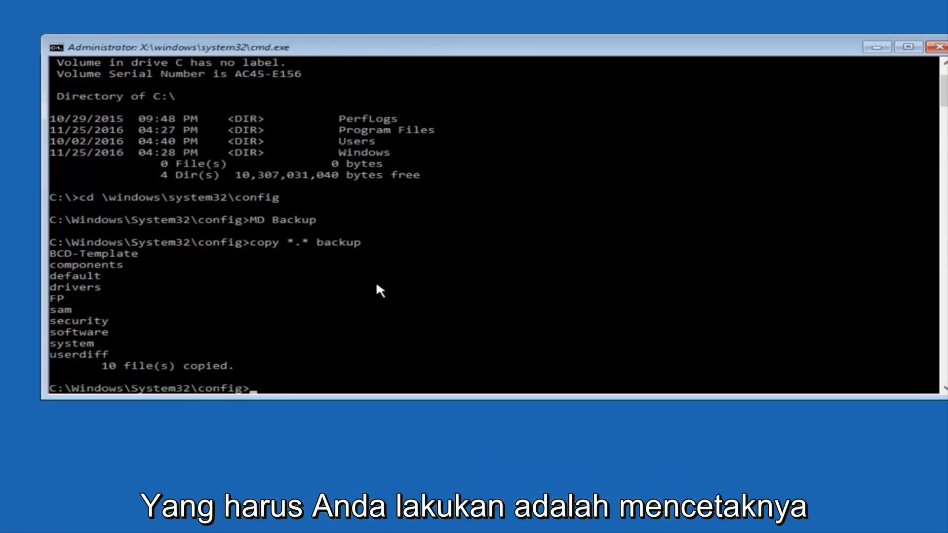
# Change directory into RegBack and begin a dir command
pyautogui.write('CD')
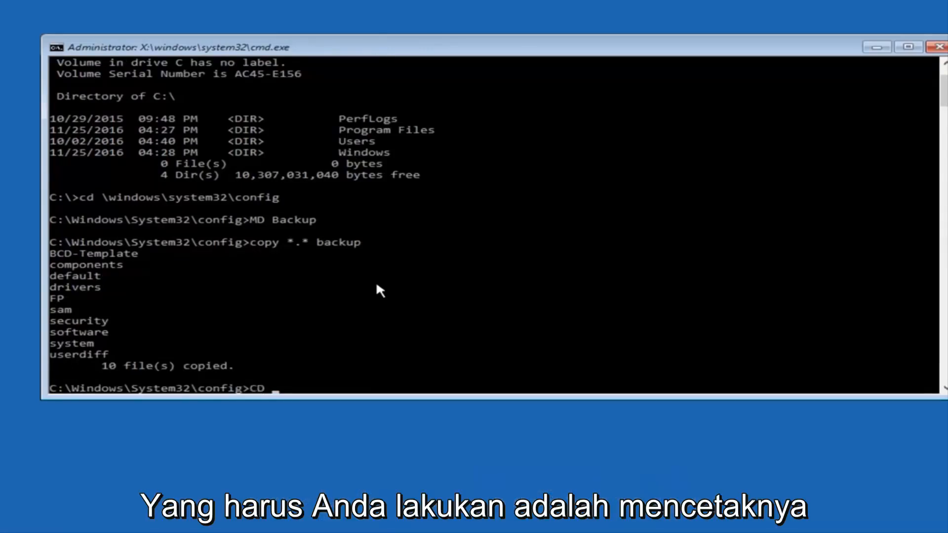
pyautogui.write('re')
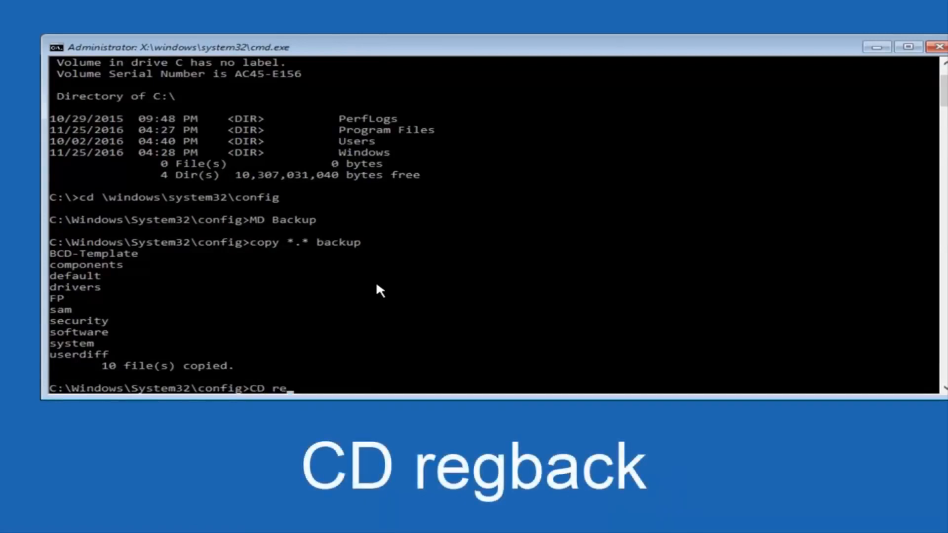
pyautogui.write('g')
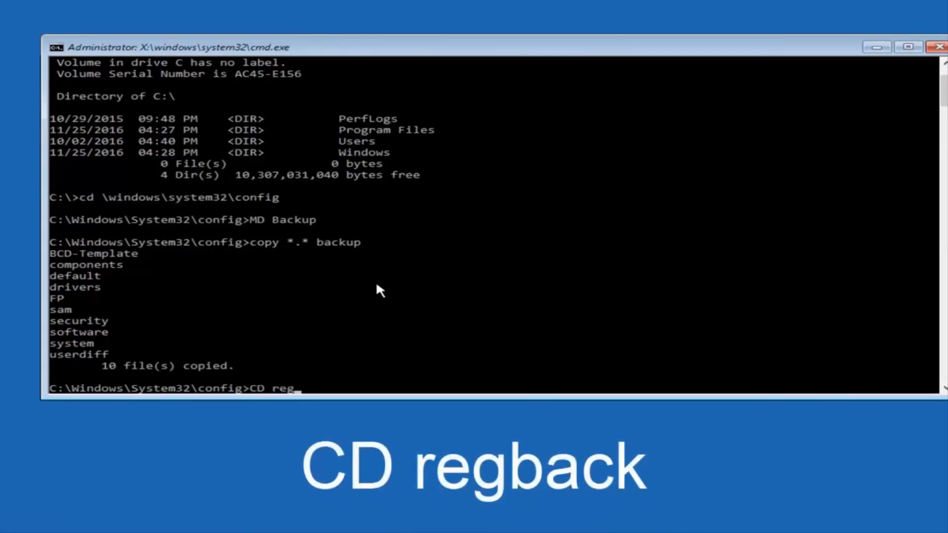
pyautogui.write('back')
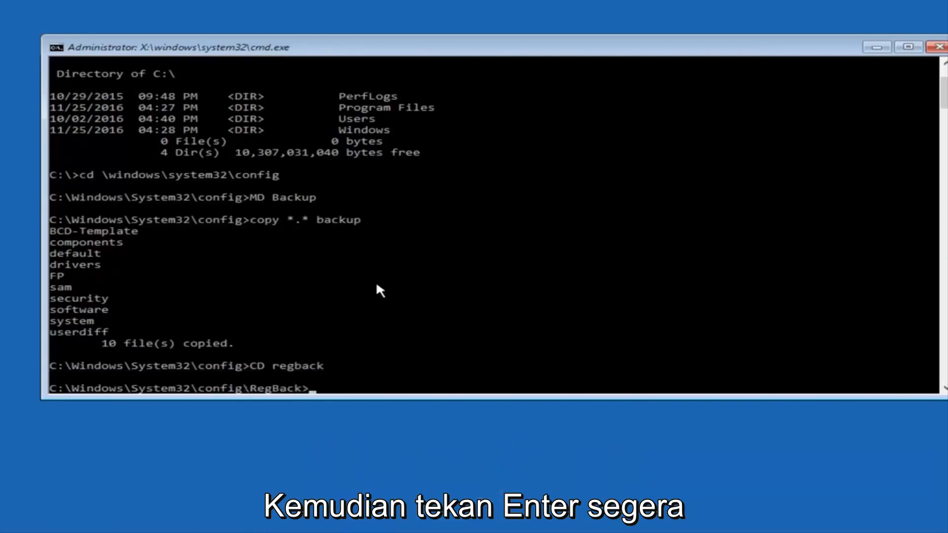
pyautogui.write('di')
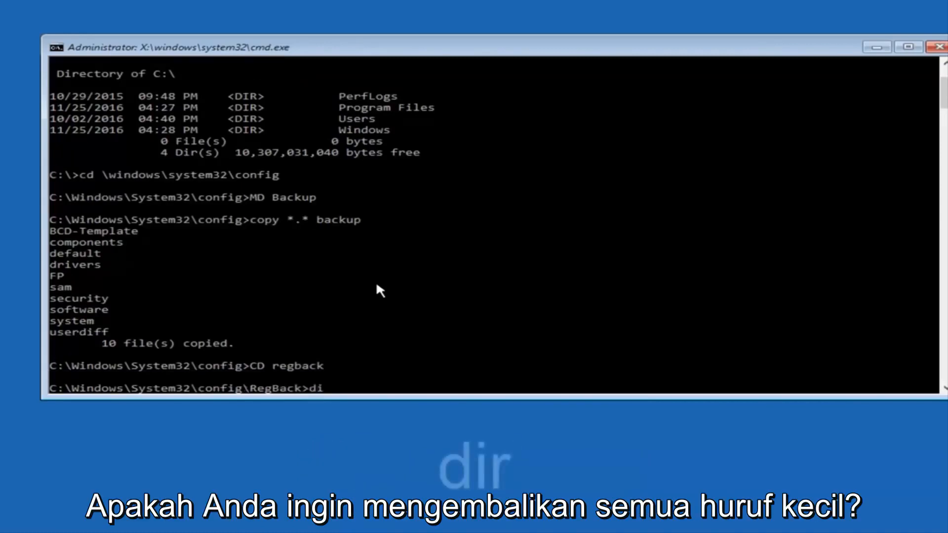
# Finish dir to list RegBack's DEFAULT, SAM, SECURITY, SOFTWARE and SYSTEM files
pyautogui.write('r')
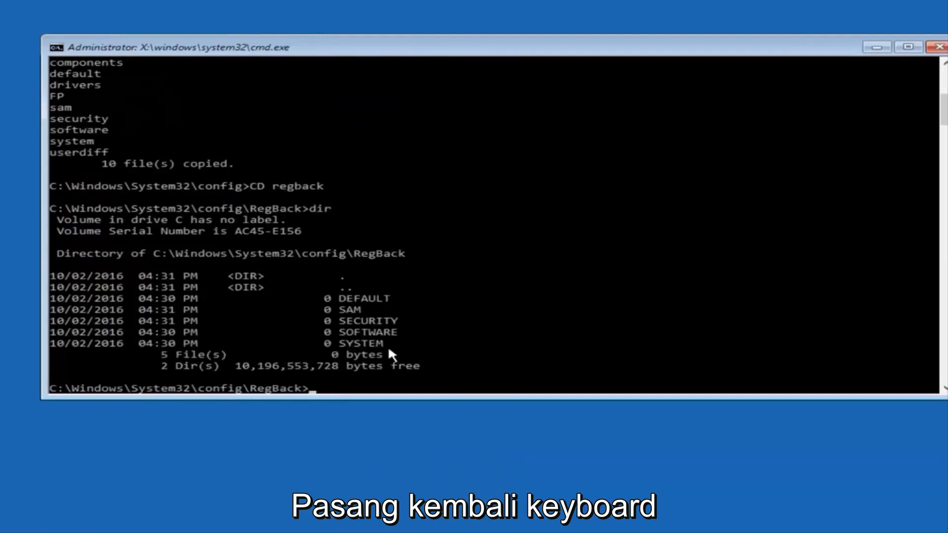
pyautogui.moveTo(324, 322)
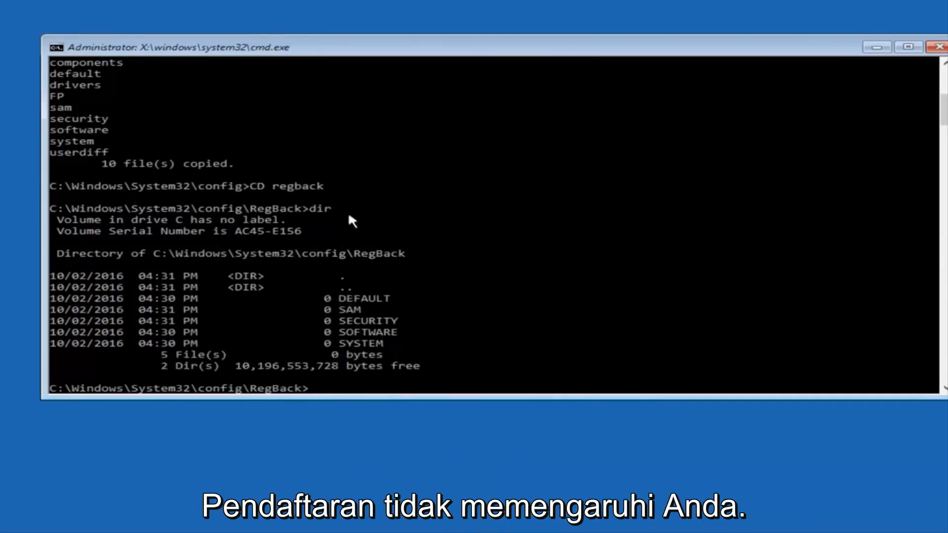
pyautogui.moveTo(550, 296)
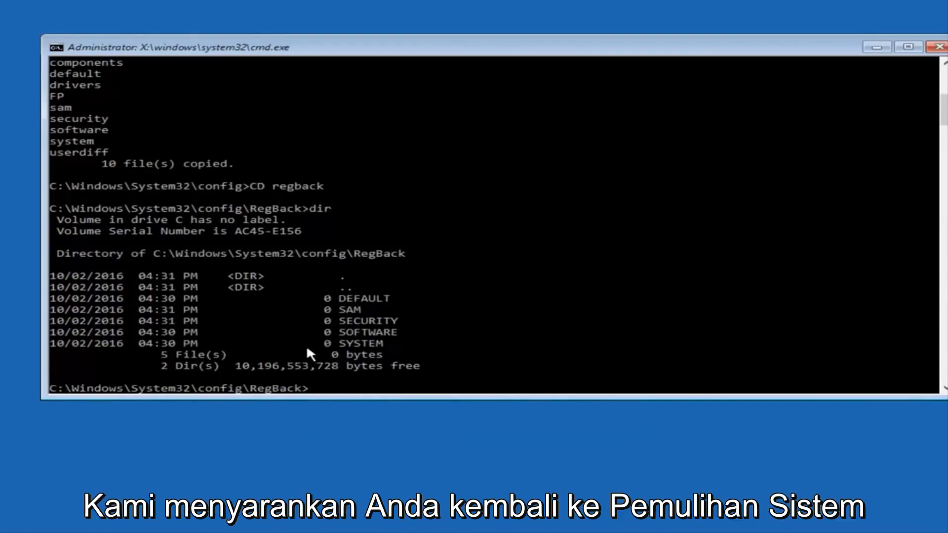
pyautogui.moveTo(301, 351)
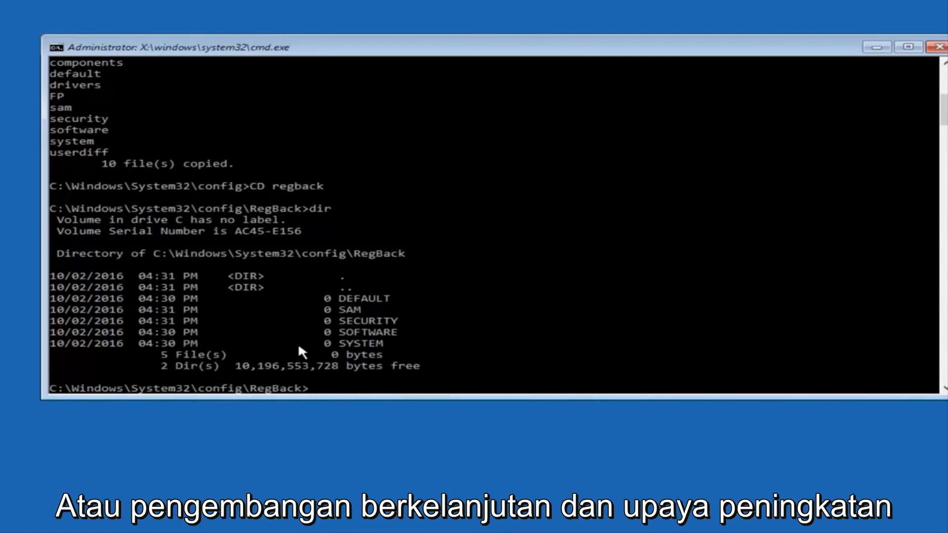
pyautogui.moveTo(304, 329)
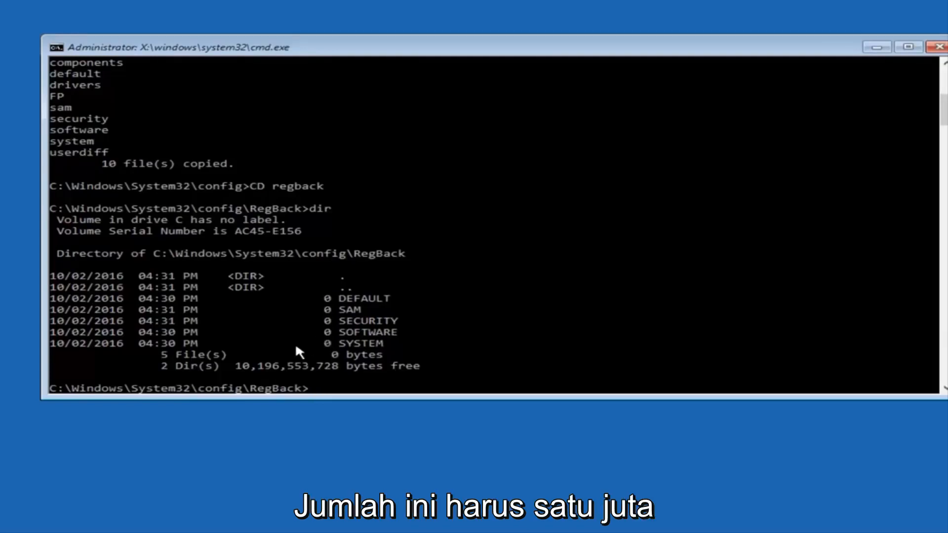
pyautogui.moveTo(336, 343)
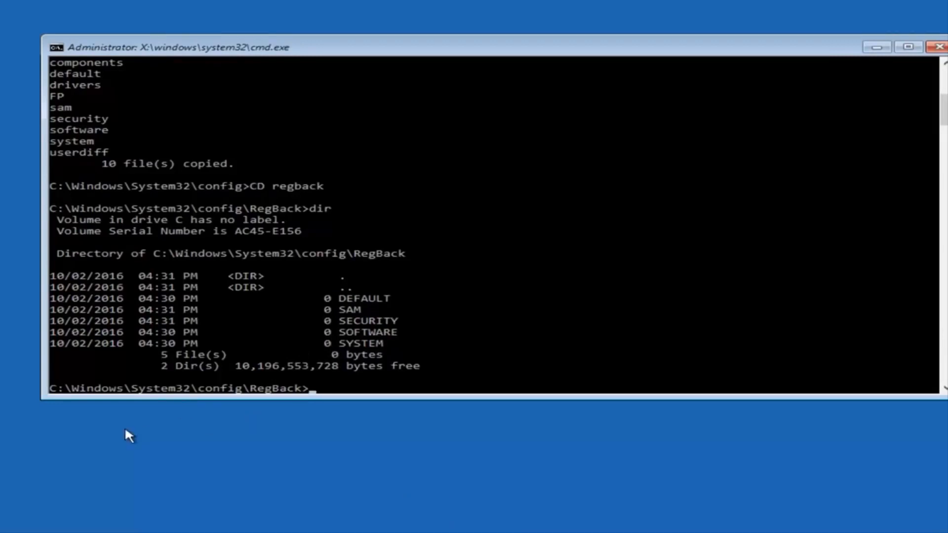
# Run copy *.* .. and answer A to overwrite all five config hives from RegBack
pyautogui.write('vc')
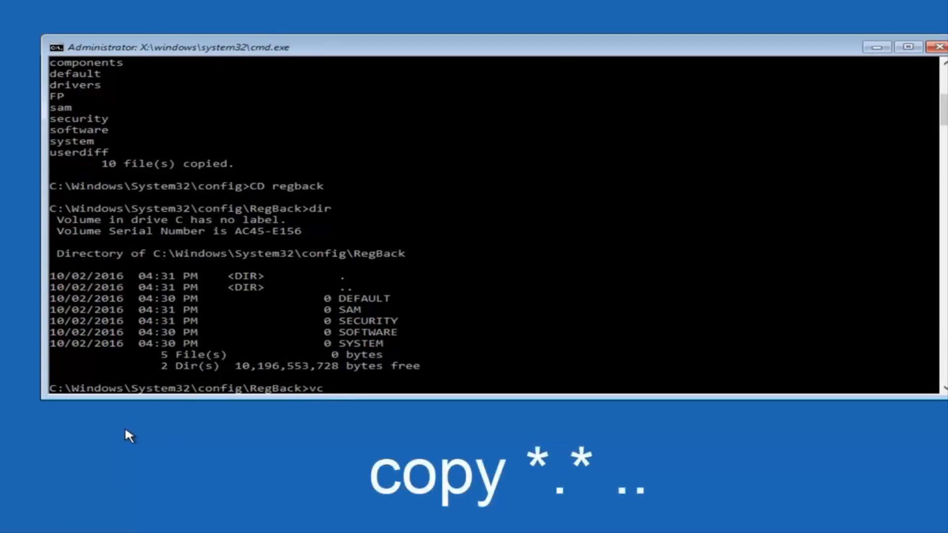
pyautogui.write('copy')
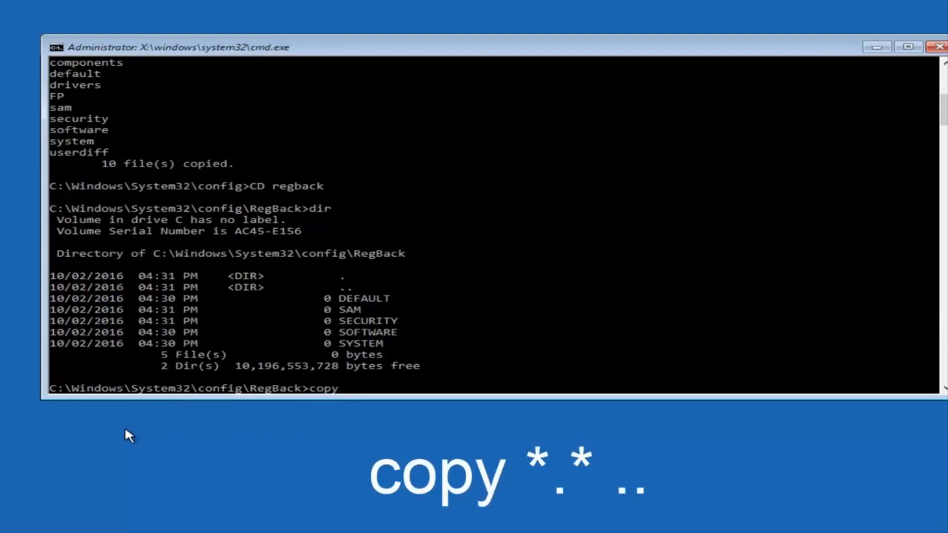
pyautogui.write('*')
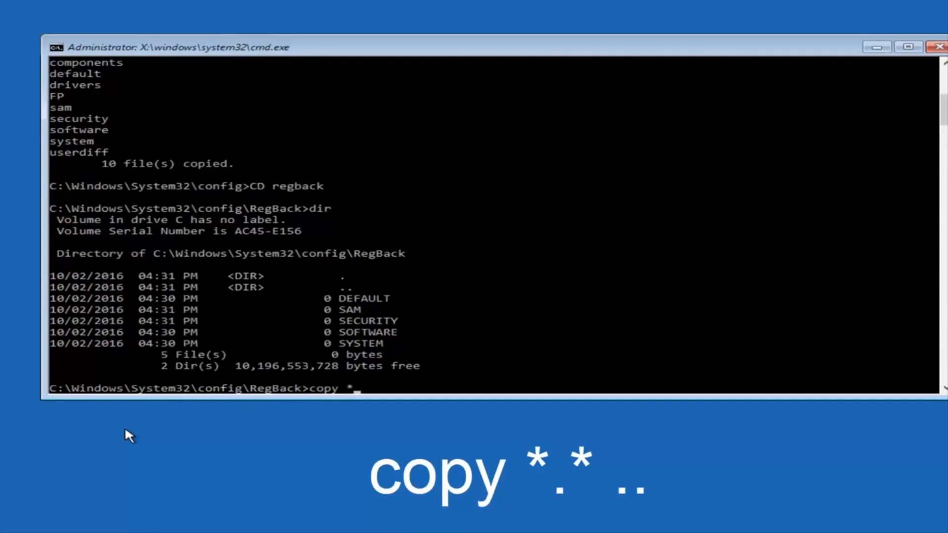
pyautogui.write('.')
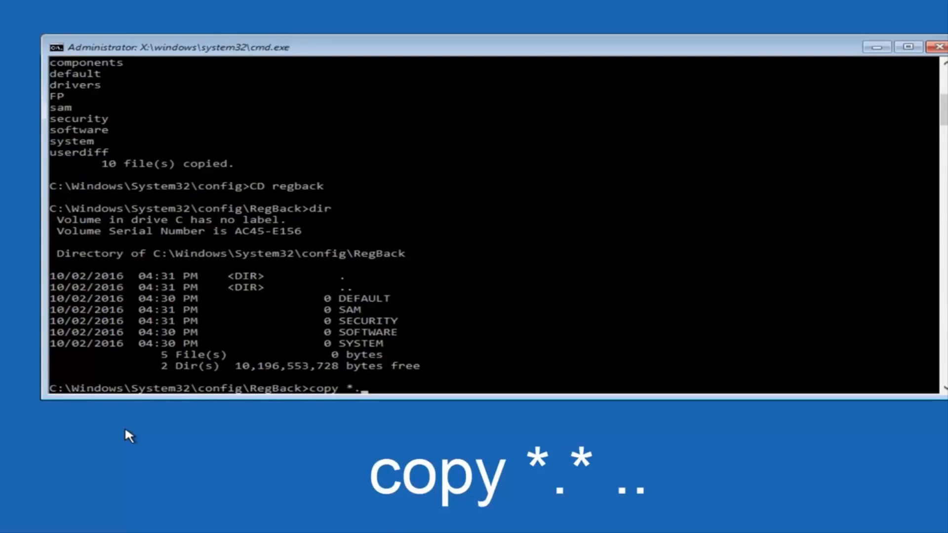
pyautogui.write('*')
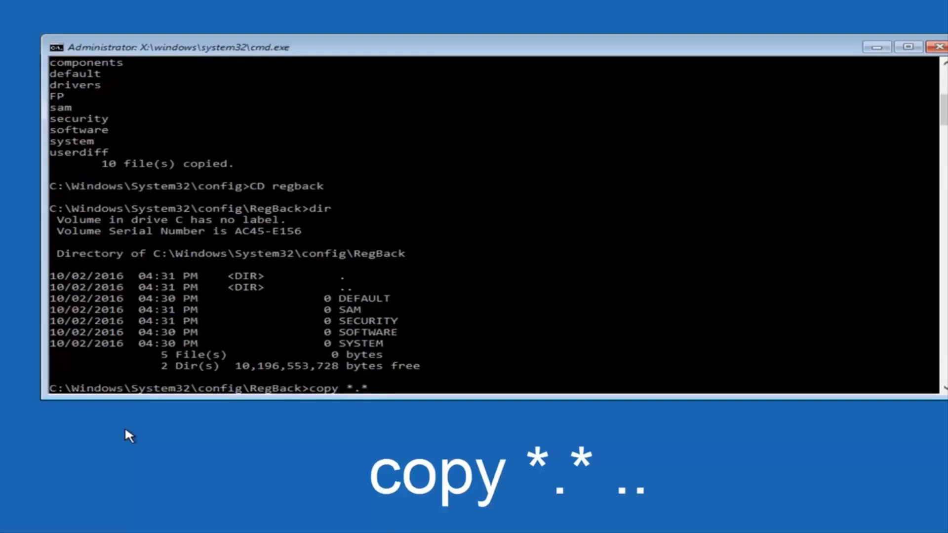
pyautogui.write('..')
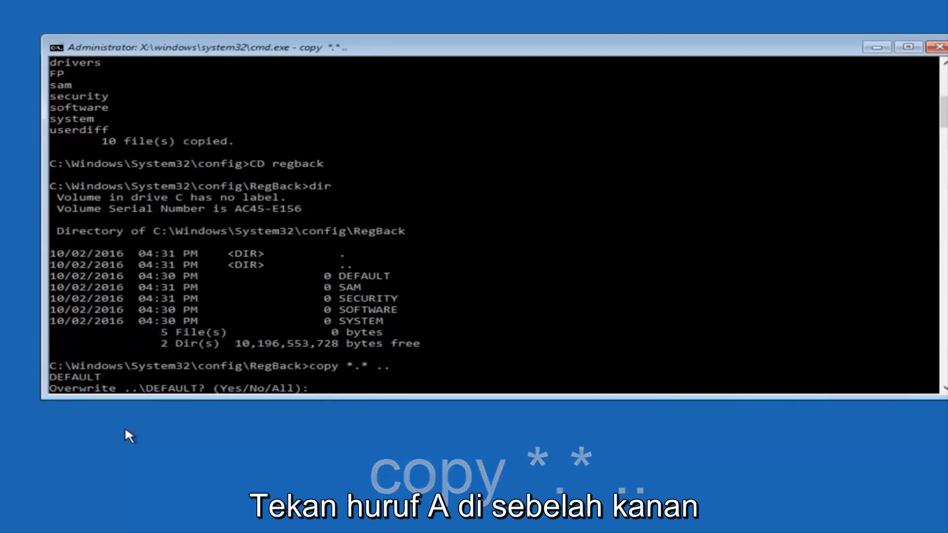
pyautogui.write('A')
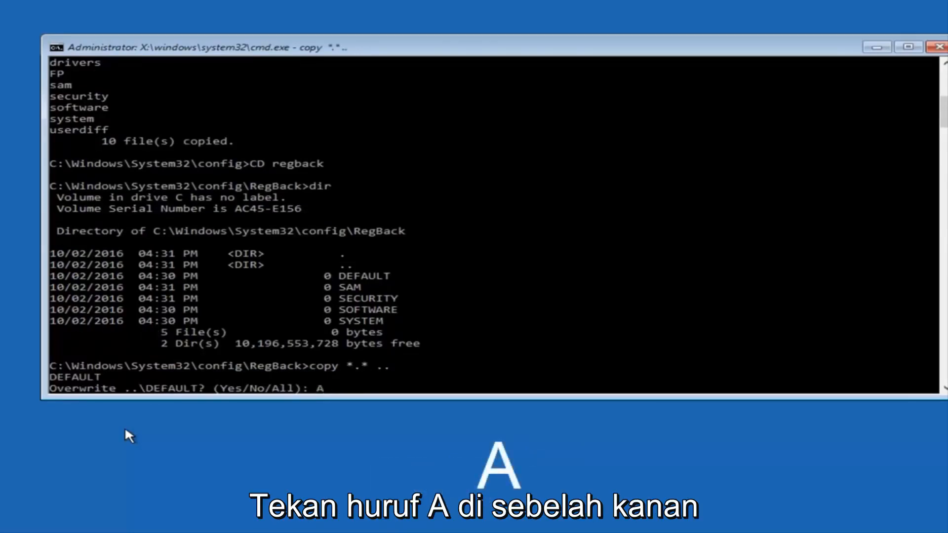
pyautogui.press('enter')
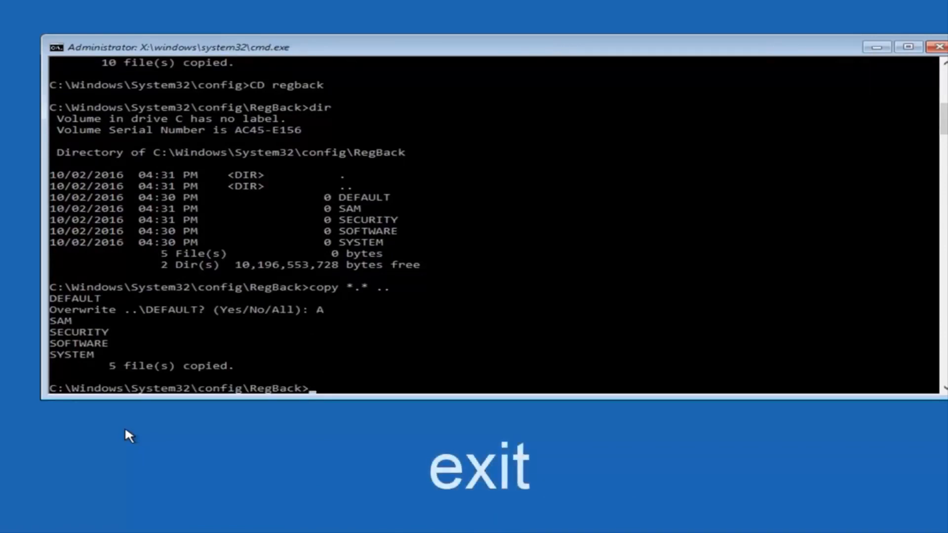
# Enter exit to close Command Prompt and return to Choose an option
pyautogui.write('exit')
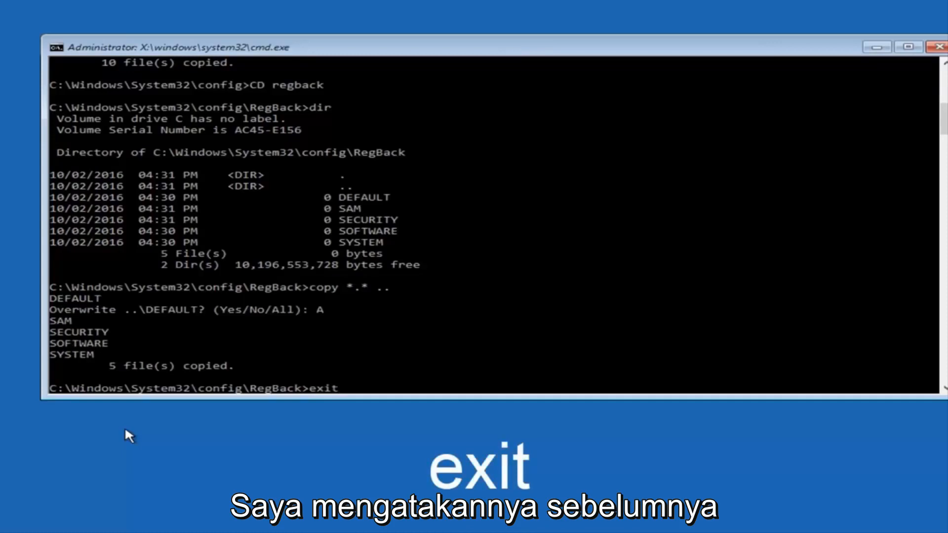
pyautogui.moveTo(331, 200)
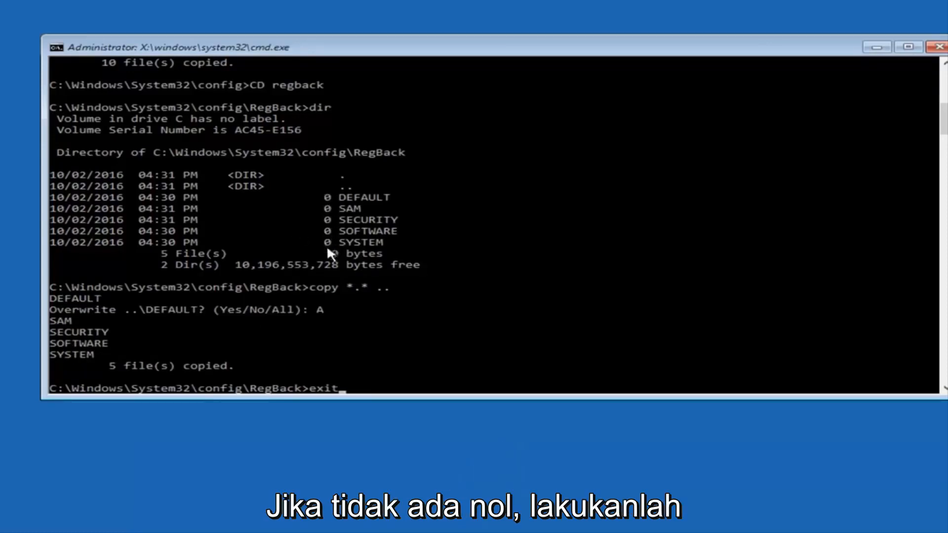
pyautogui.moveTo(540, 314)
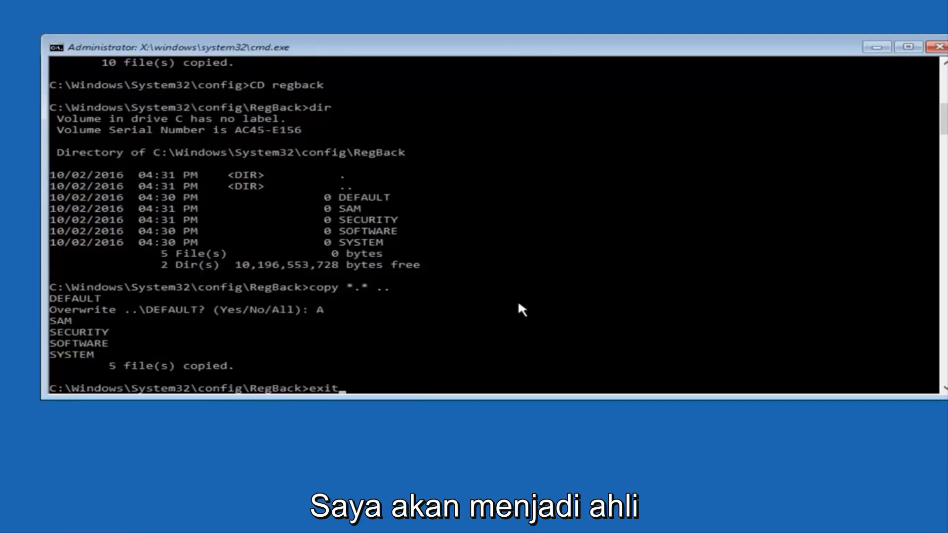
pyautogui.moveTo(321, 397)
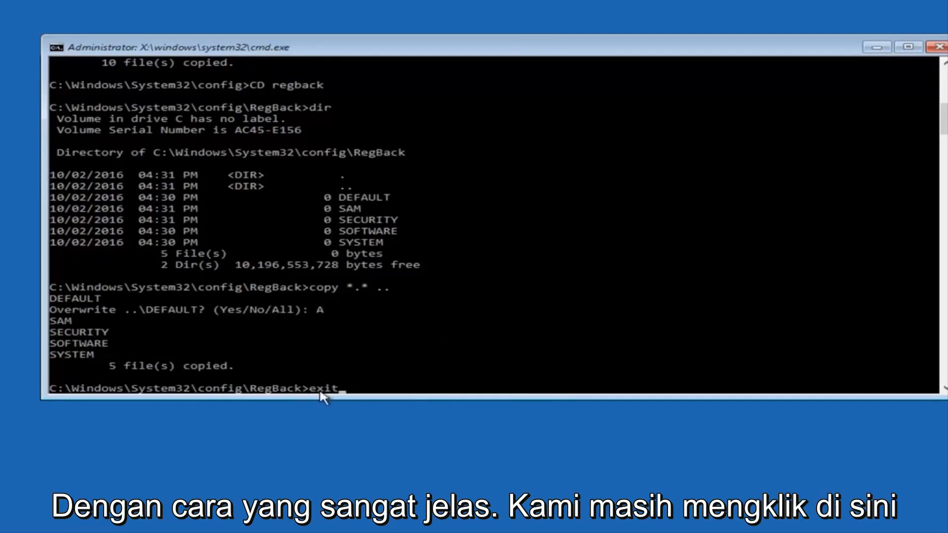
pyautogui.moveTo(441, 376)
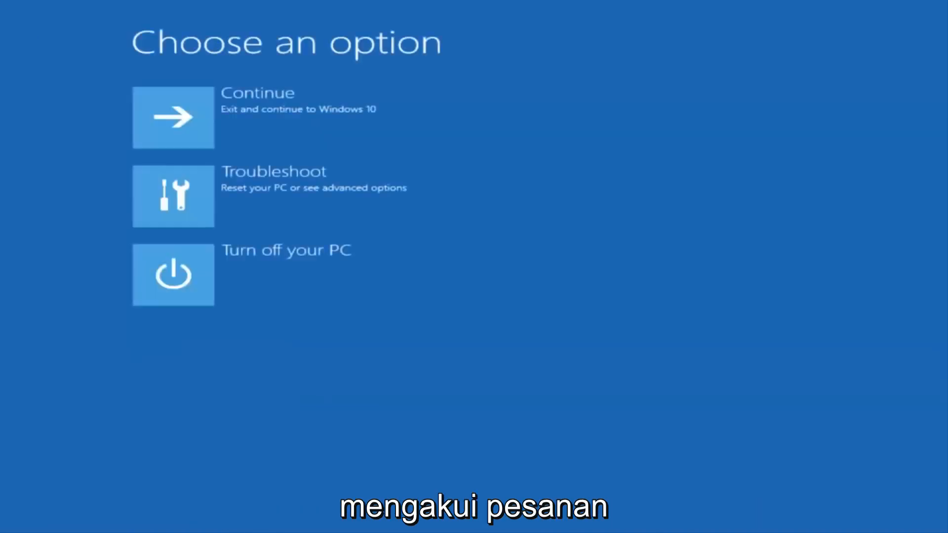
pyautogui.moveTo(290, 68)
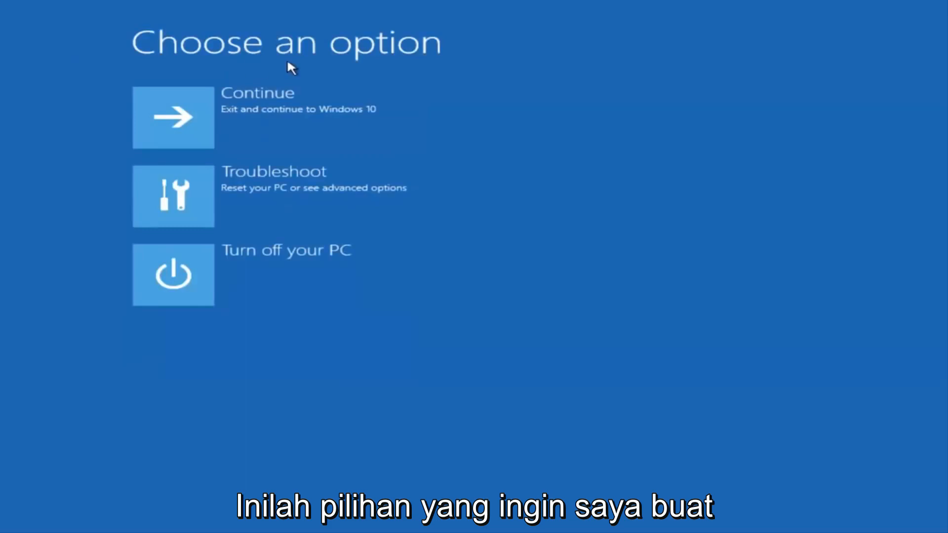